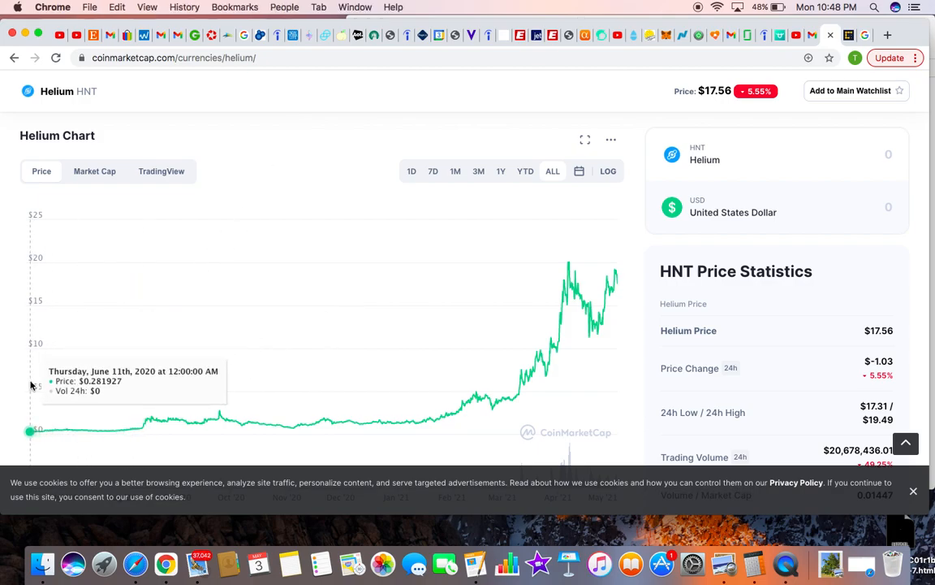
mouse_move(31, 390)
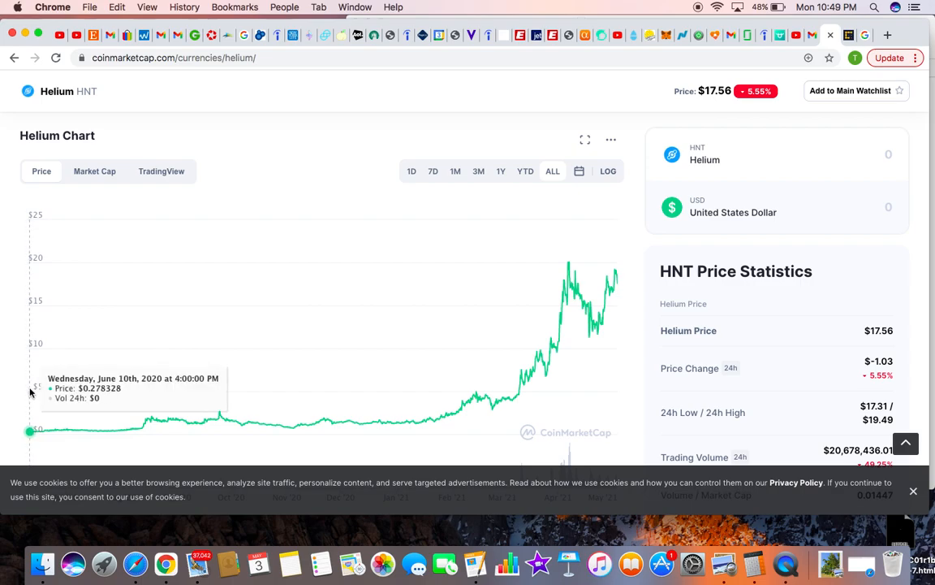
mouse_move(623, 283)
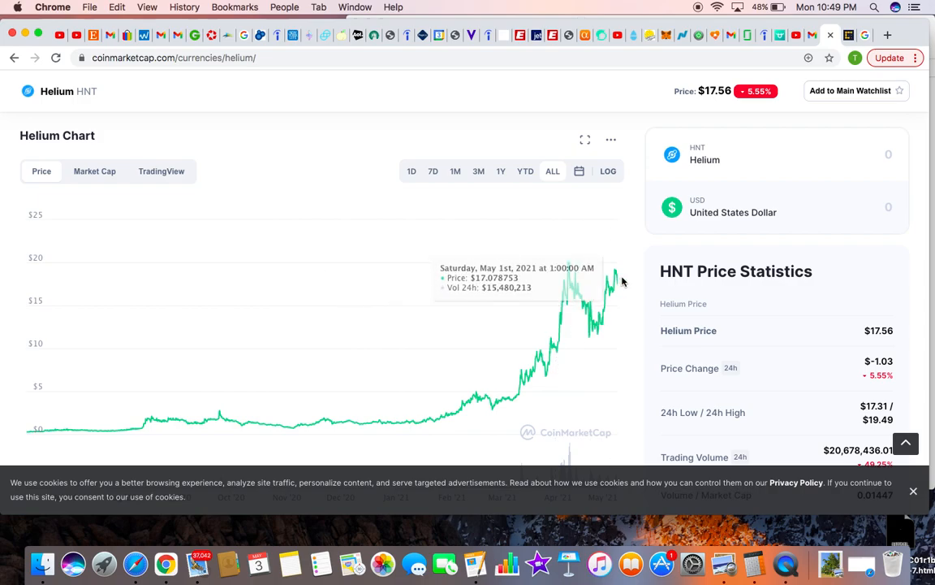
mouse_move(616, 270)
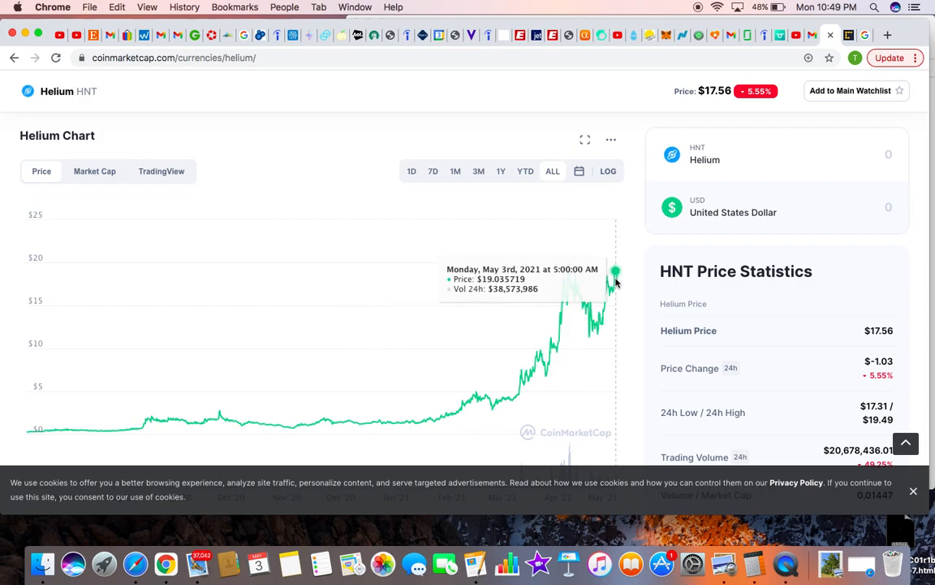
mouse_move(615, 283)
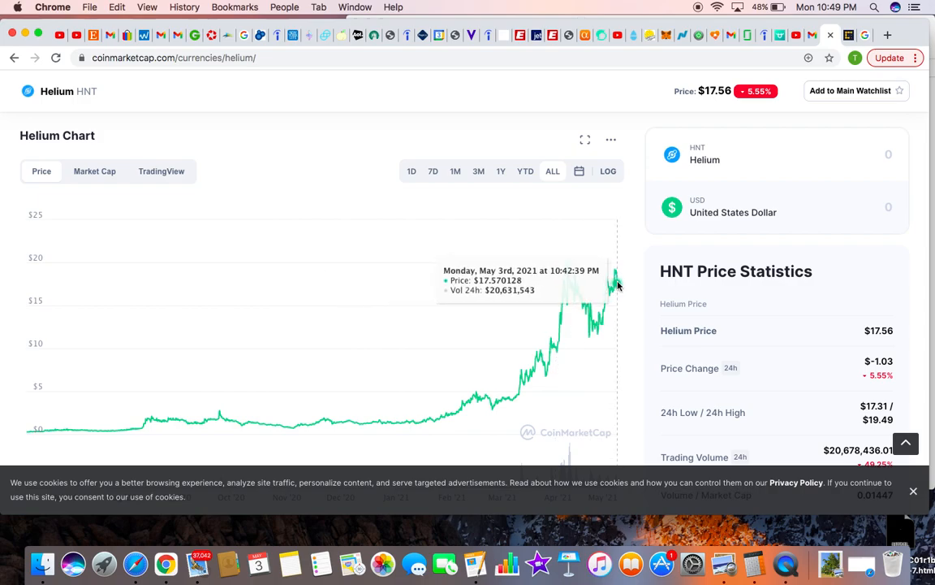
mouse_move(441, 231)
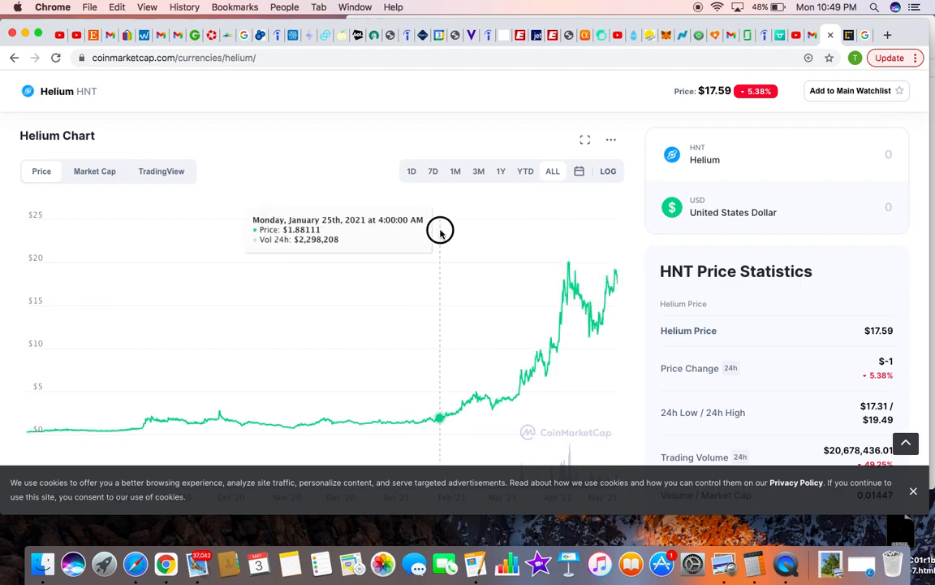
mouse_move(630, 172)
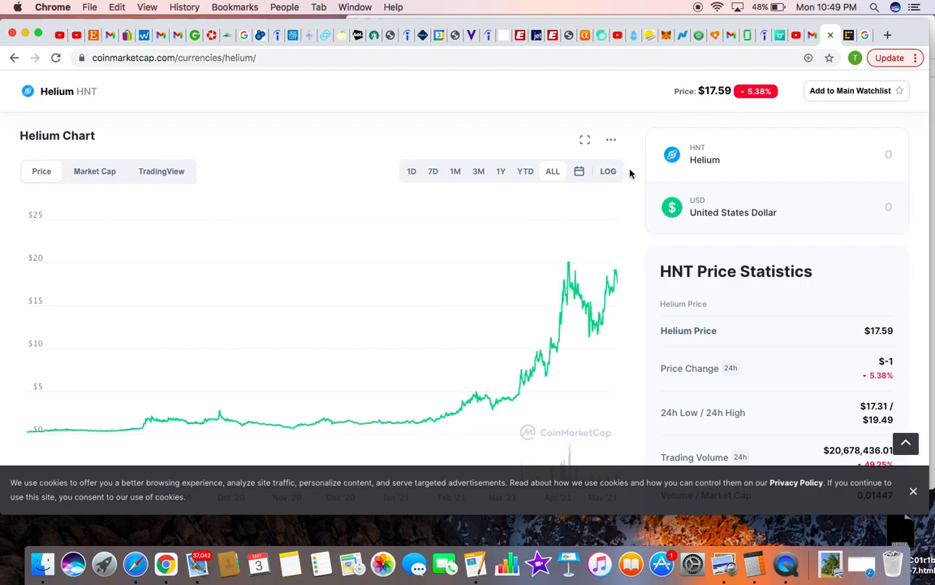
- Read the opening paragraphs of CoinDesk's 'Helium to Launch 5G Network' article
scroll(up, 3)
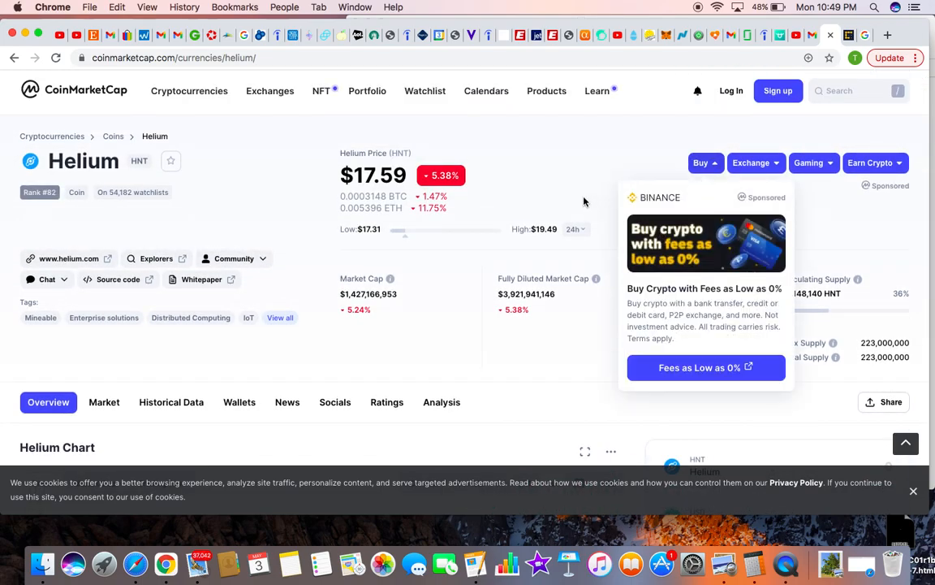
click(851, 36)
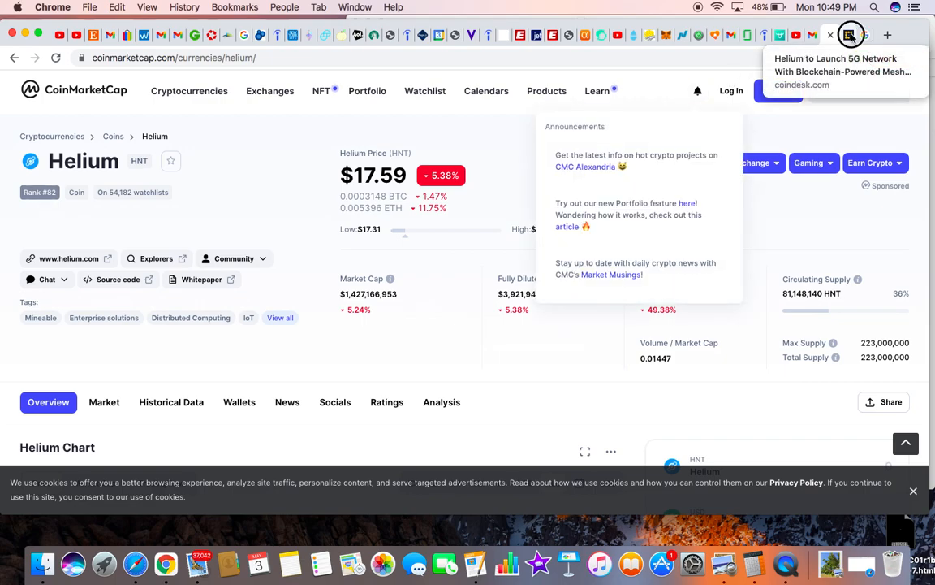
click(851, 35)
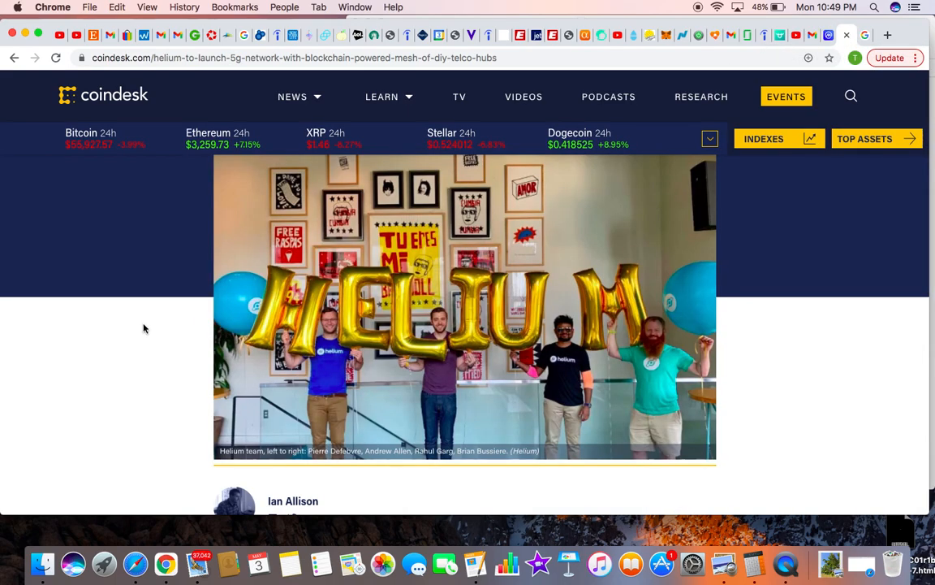
scroll(down, 3)
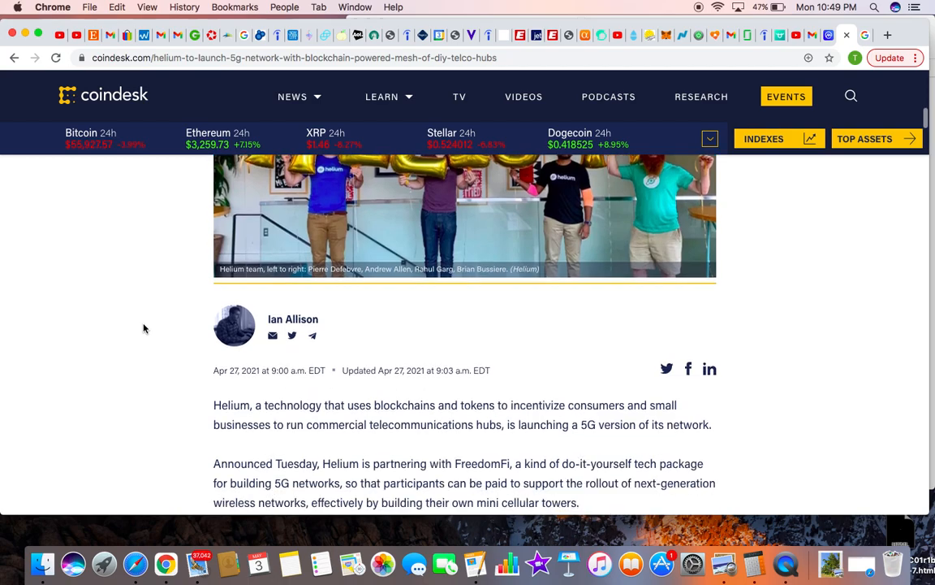
scroll(down, 3)
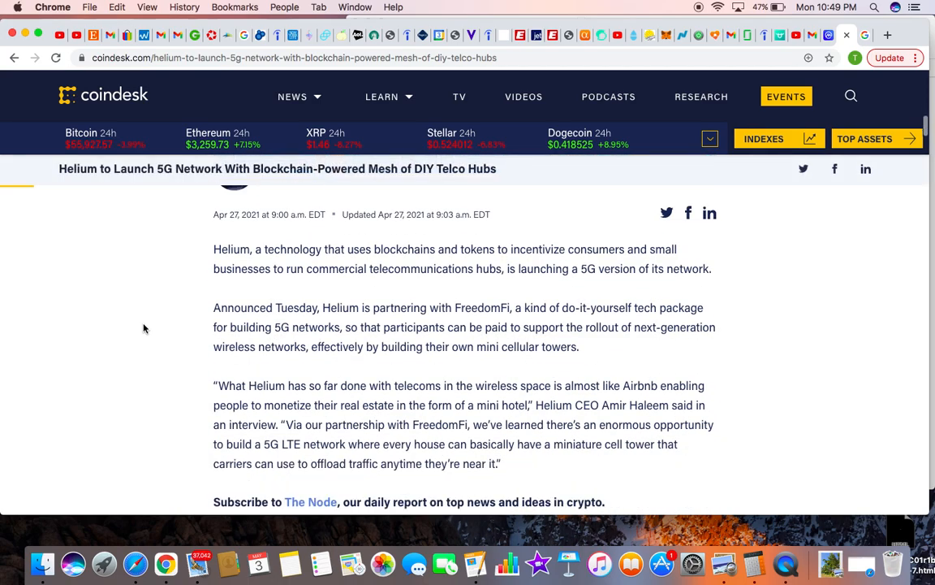
scroll(down, 3)
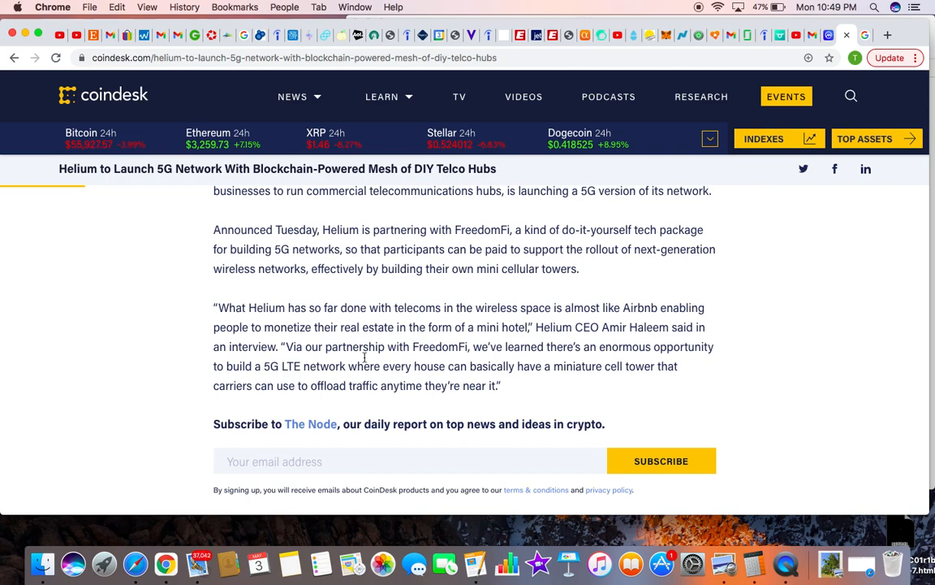
mouse_move(352, 340)
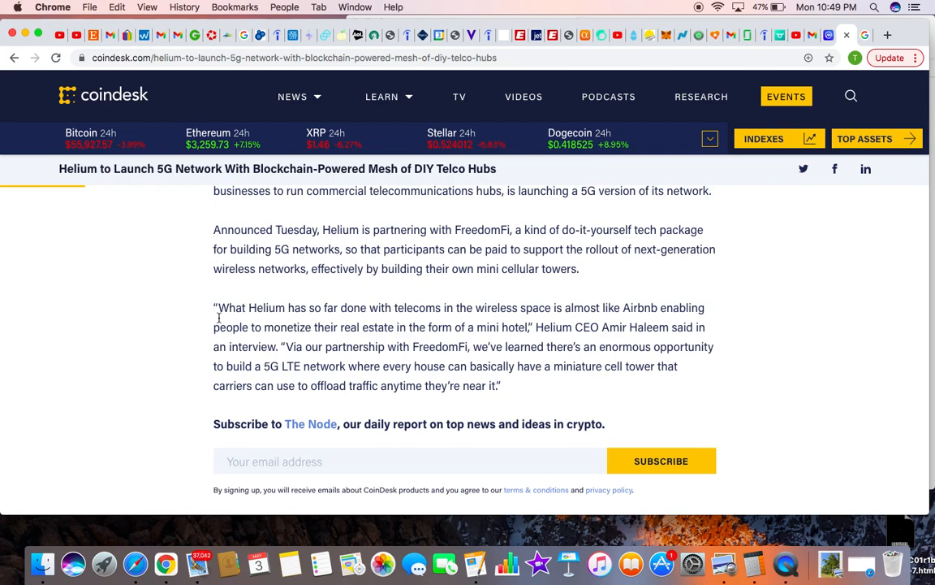
- Return to the Google results for 'helium blockchain'
click(844, 36)
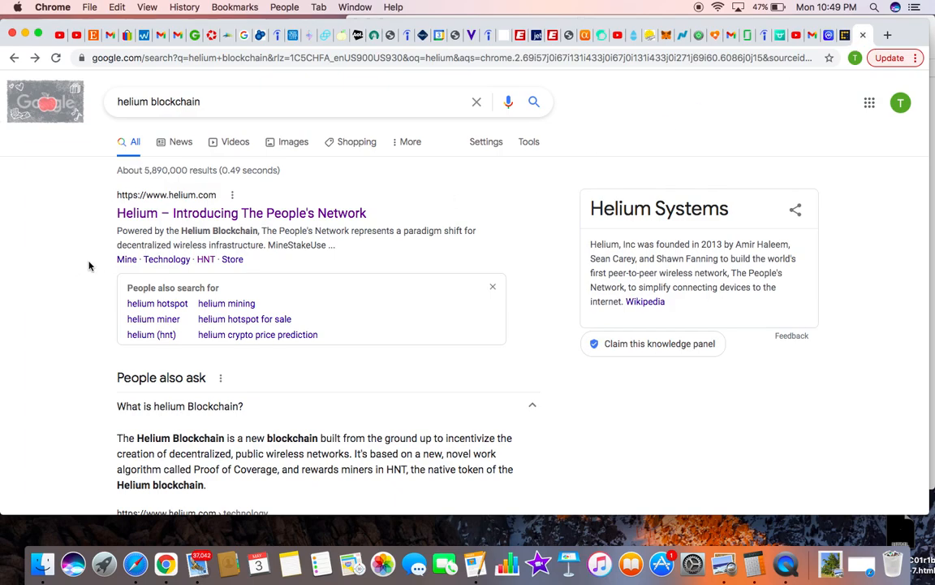
- Read the 'What is helium Blockchain?' answer, then go to the 'Helium – Introducing The People's Network' result
scroll(down, 3)
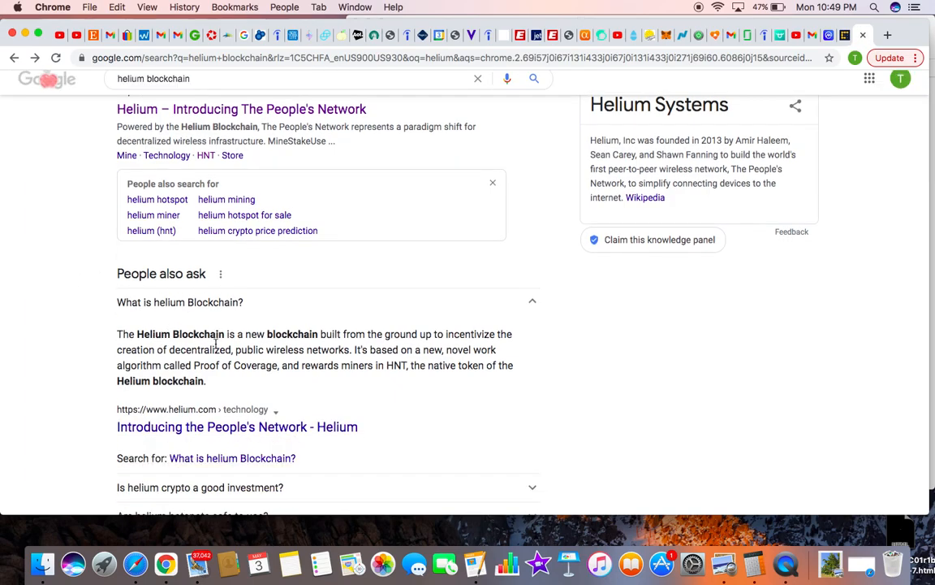
mouse_move(360, 344)
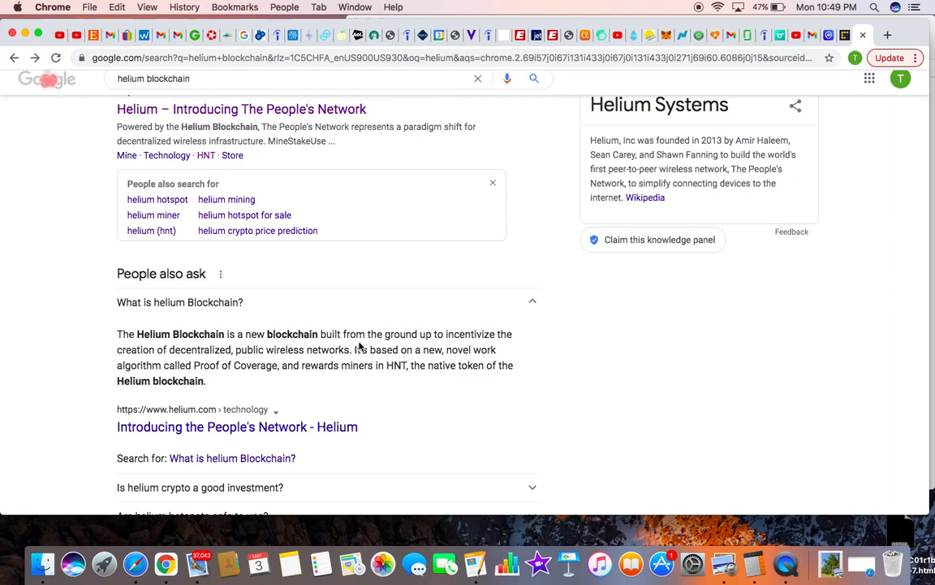
mouse_move(165, 371)
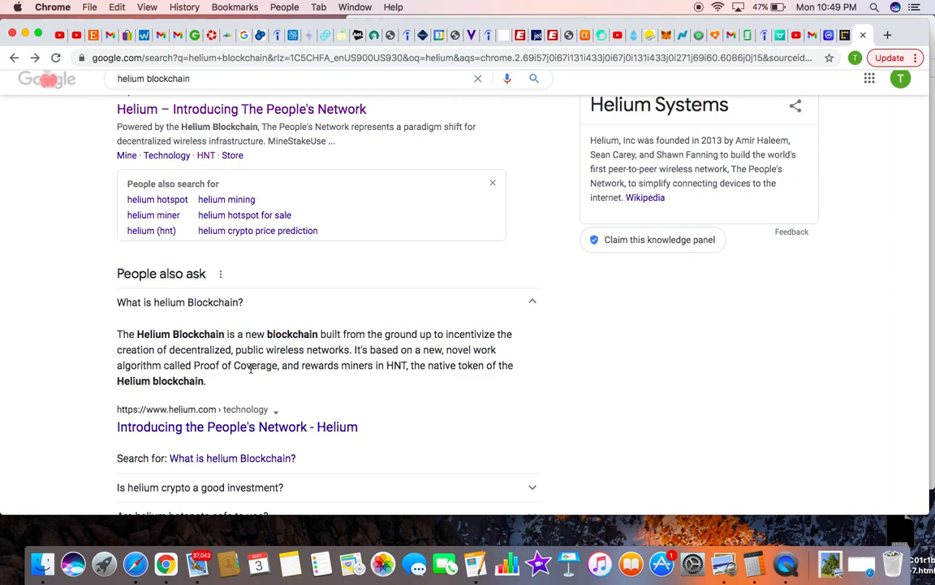
mouse_move(322, 365)
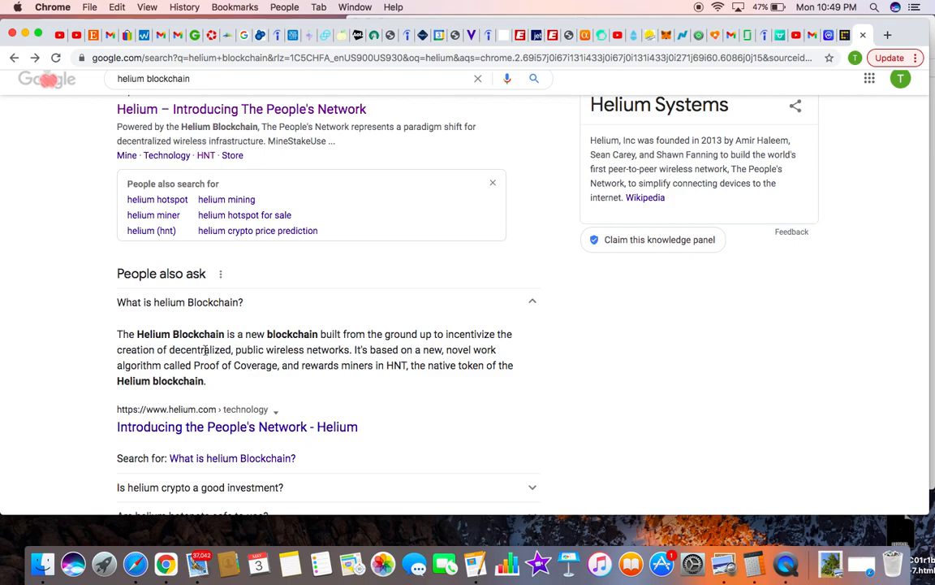
mouse_move(82, 371)
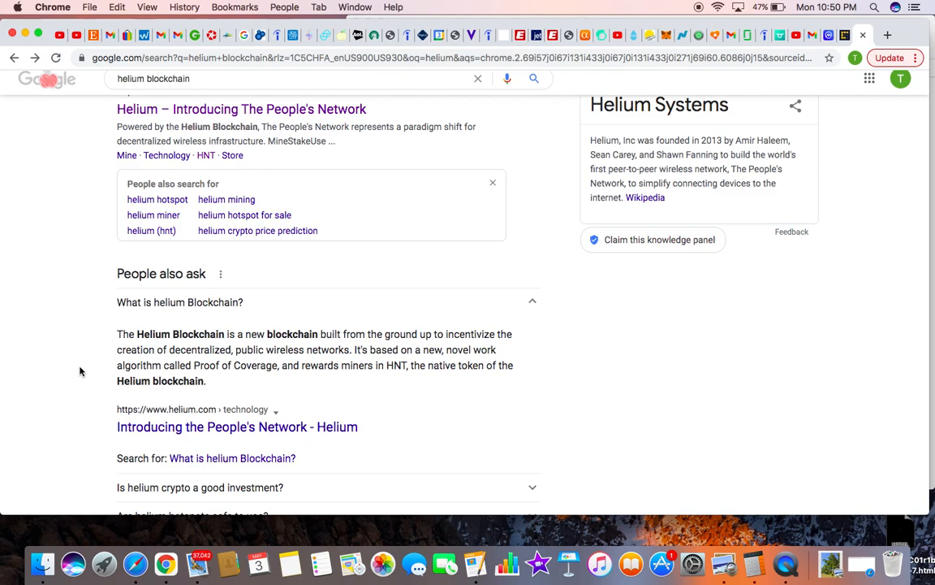
mouse_move(78, 364)
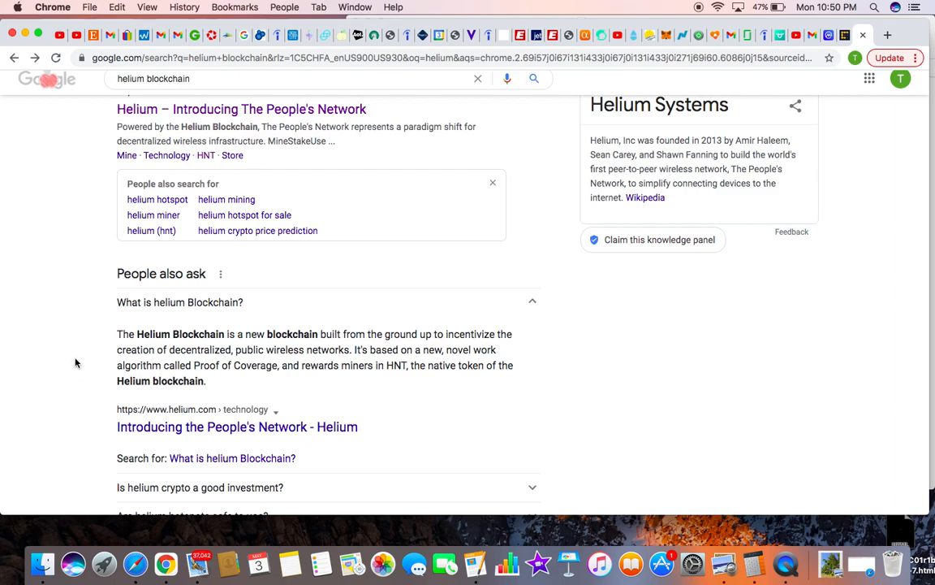
mouse_move(338, 386)
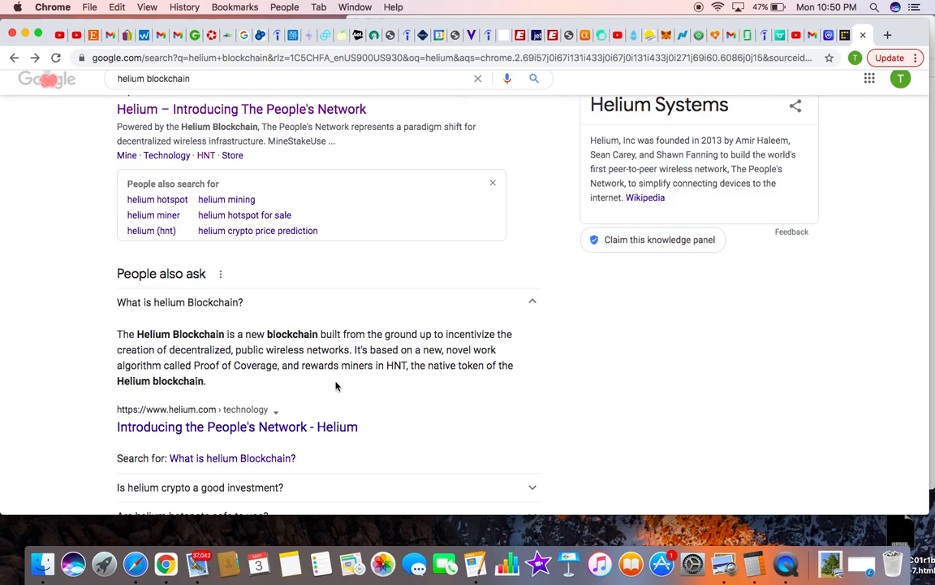
mouse_move(403, 371)
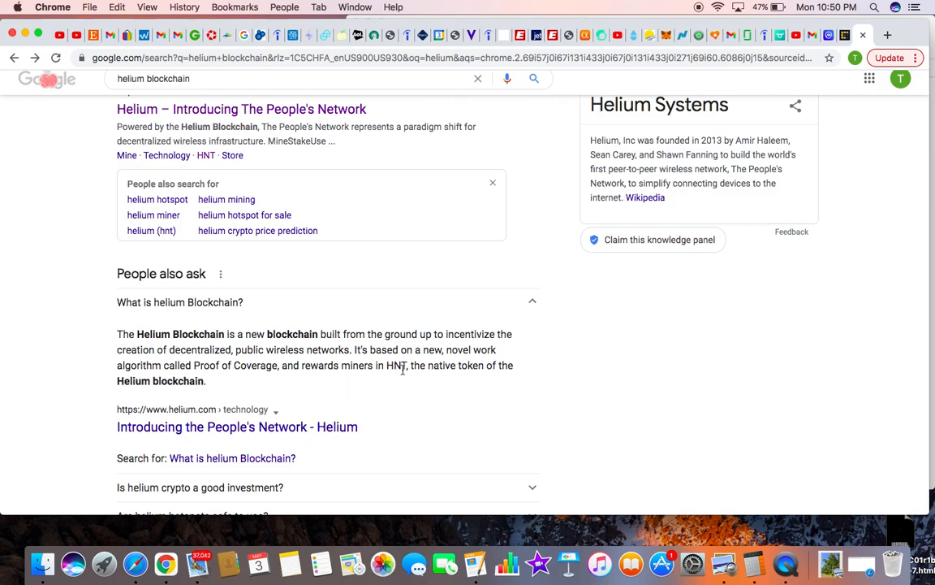
mouse_move(55, 350)
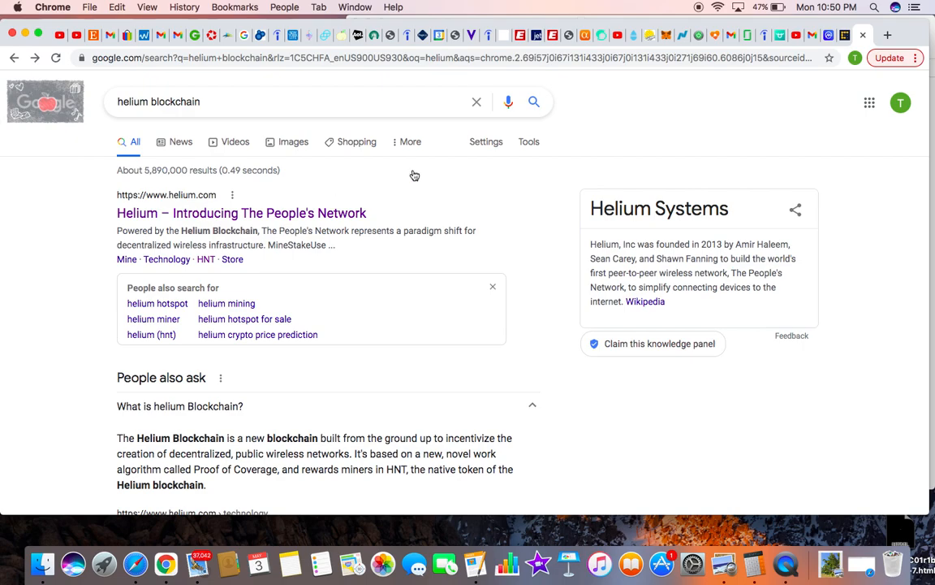
click(241, 213)
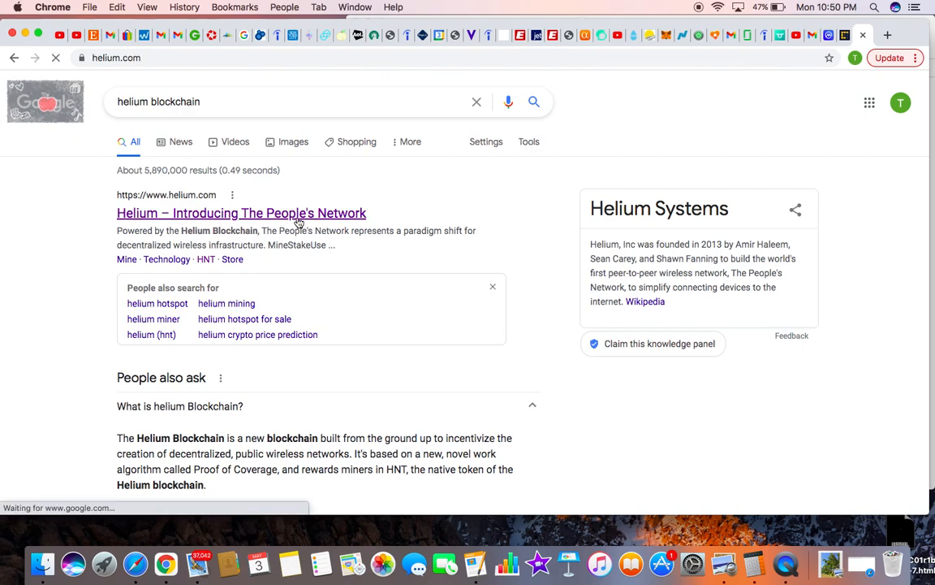
- From the helium.com home page, go to the Mine page 'A New Kind of Crypto Miner'
click(240, 212)
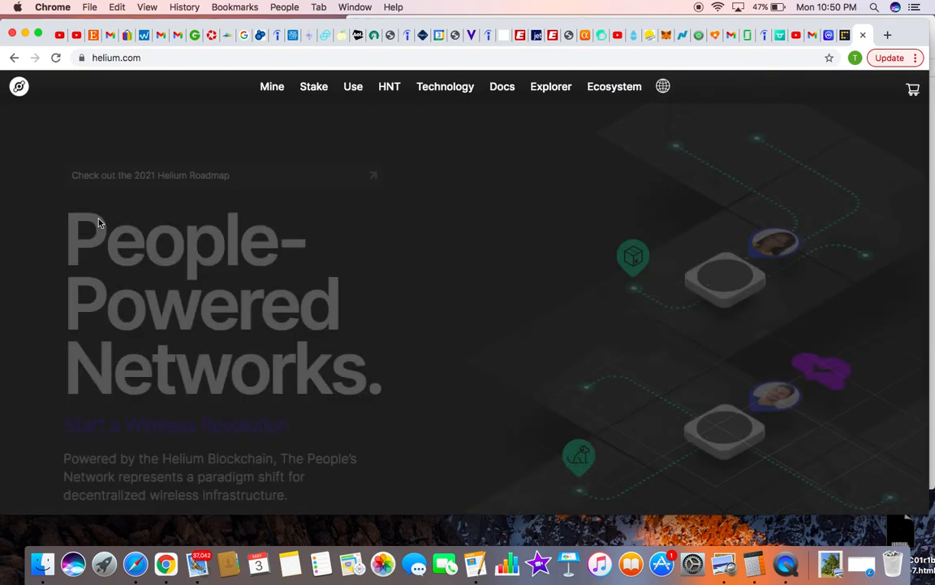
mouse_move(353, 86)
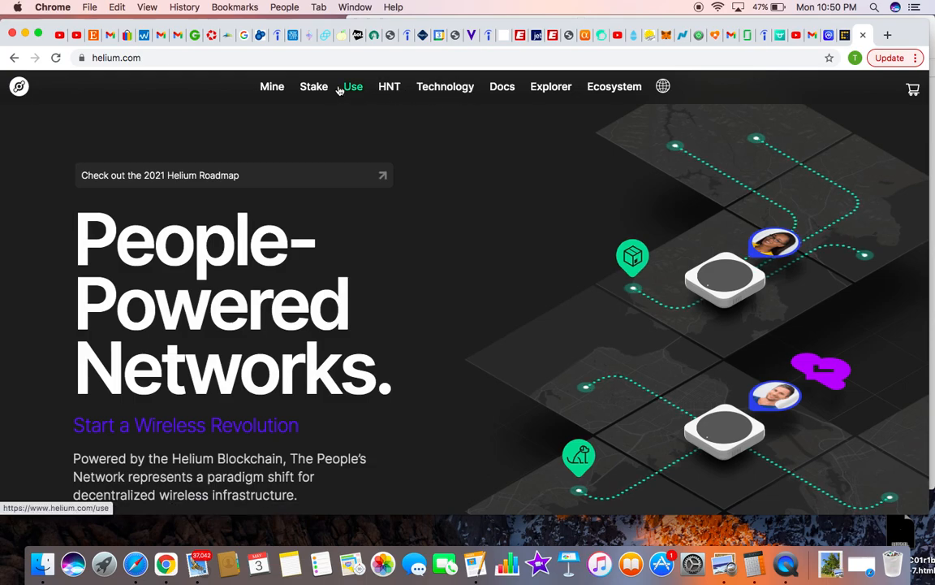
click(273, 86)
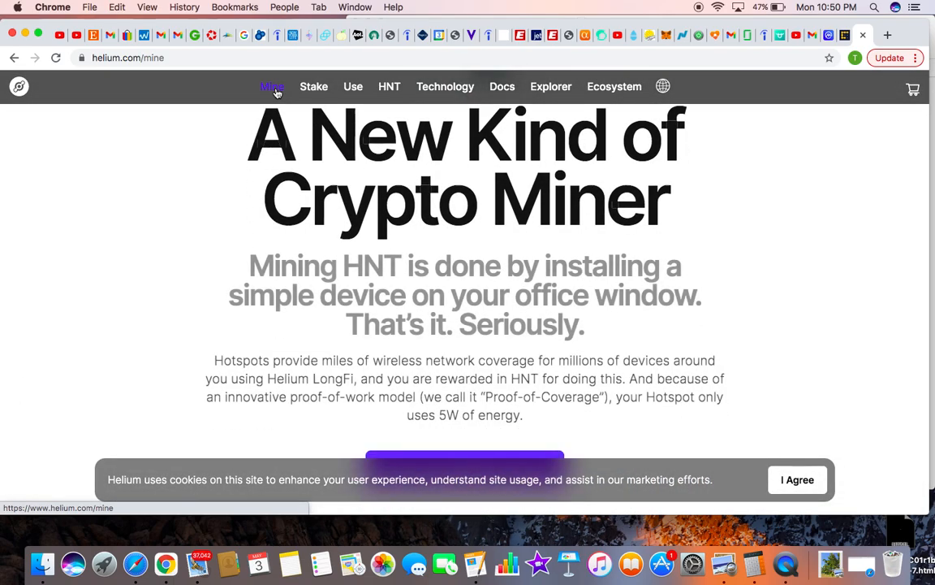
- Review the approved hotspot miner models and 'The Original' Helium Hotspot section, now sold out
scroll(down, 3)
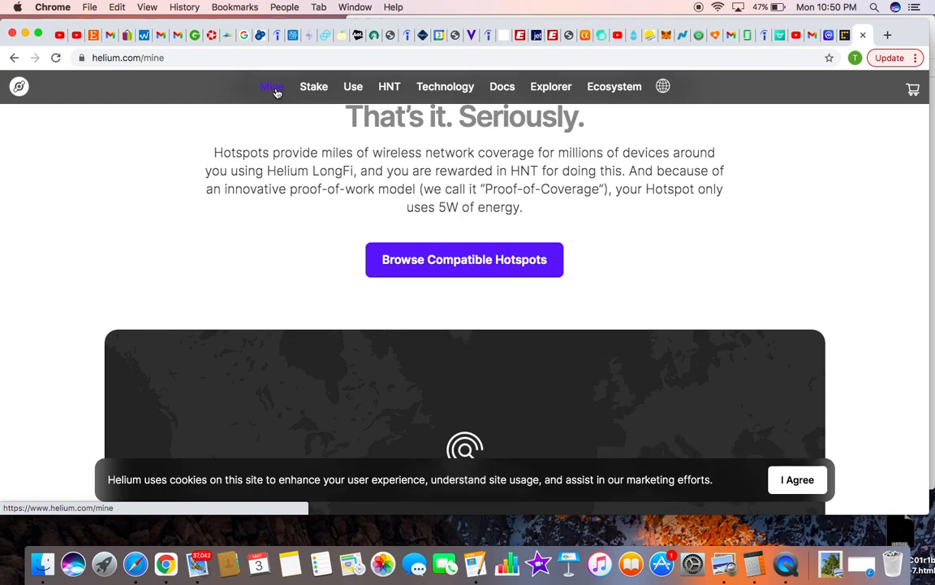
scroll(down, 3)
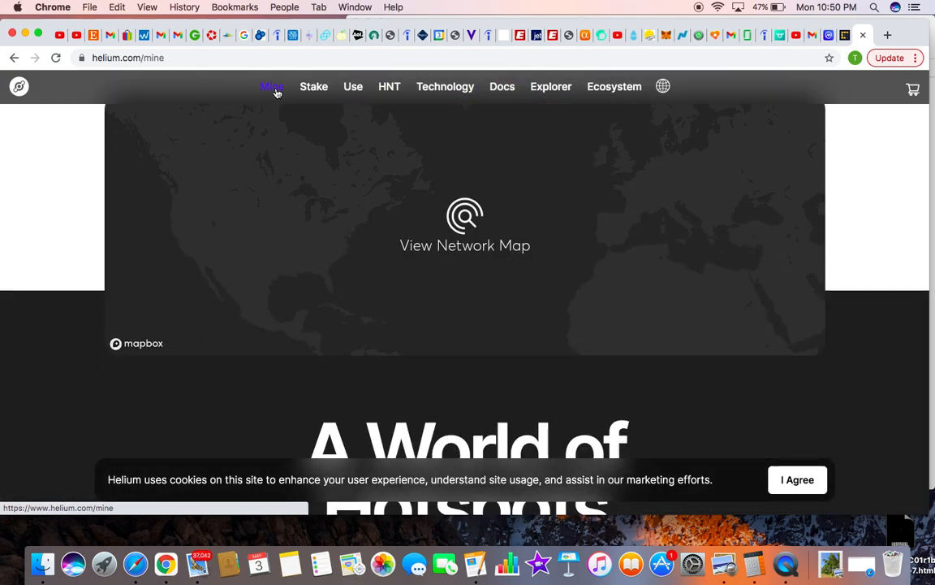
scroll(down, 3)
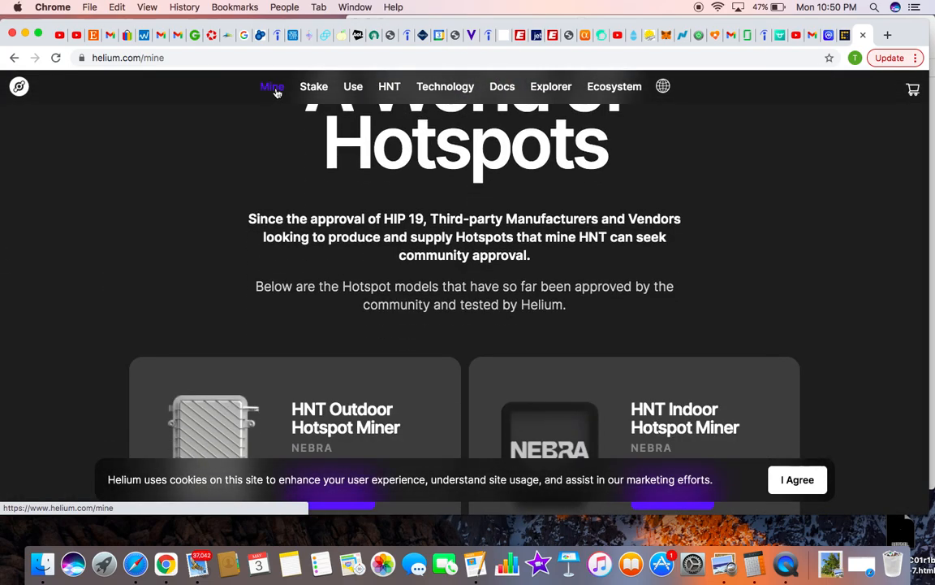
scroll(down, 3)
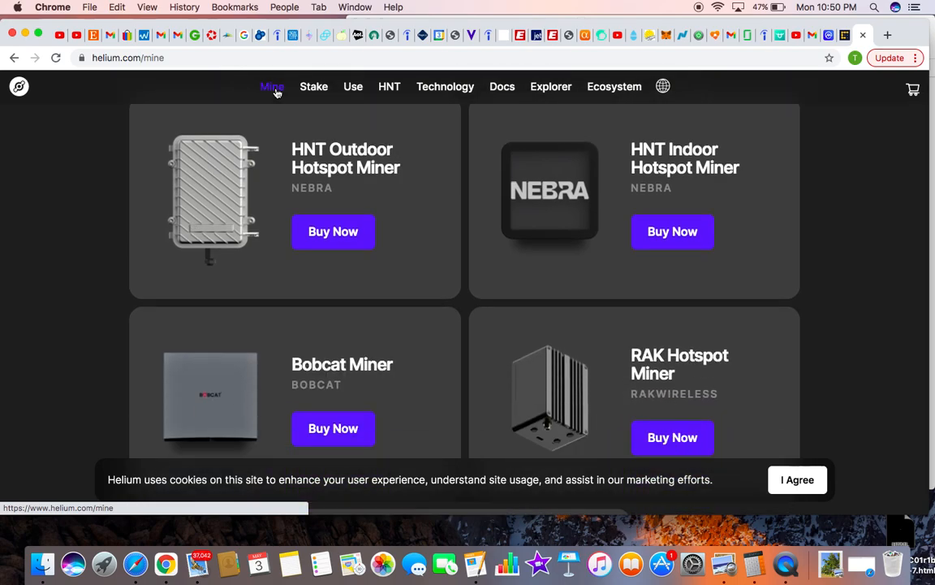
scroll(down, 3)
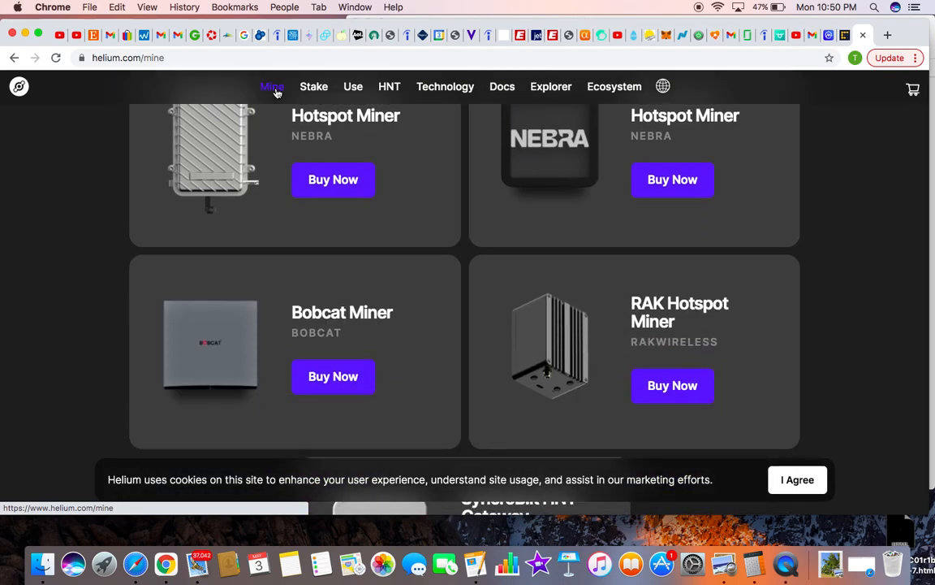
scroll(down, 3)
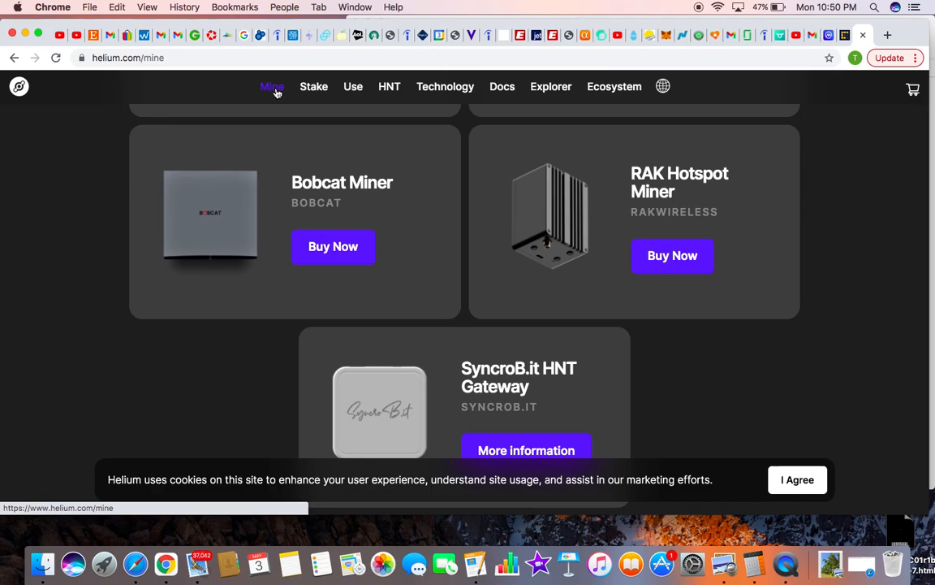
scroll(up, 3)
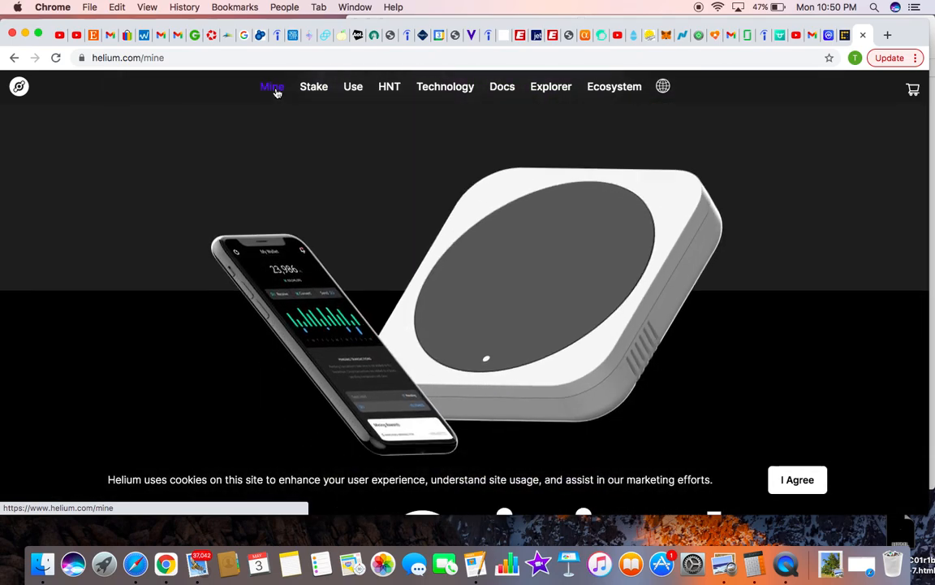
scroll(down, 3)
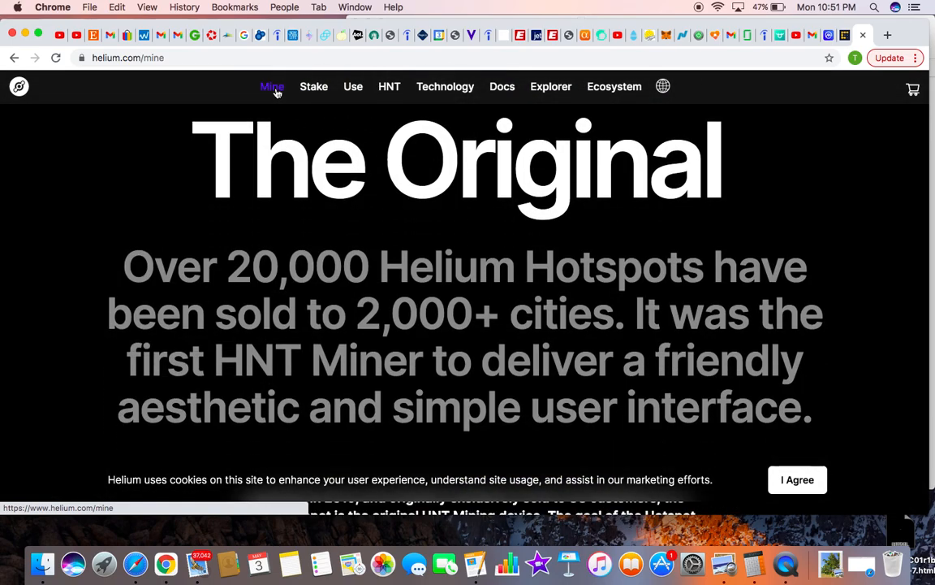
scroll(down, 3)
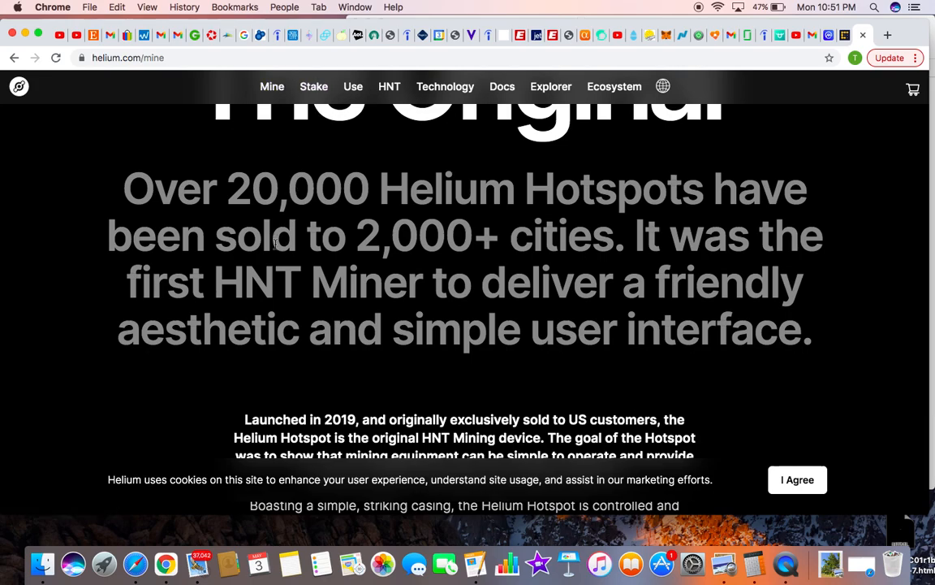
scroll(down, 3)
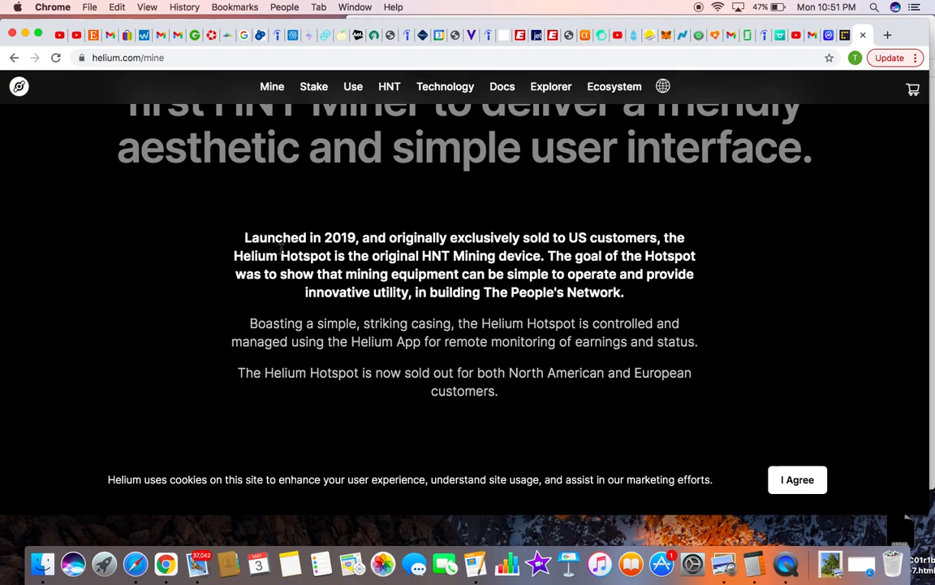
mouse_move(550, 86)
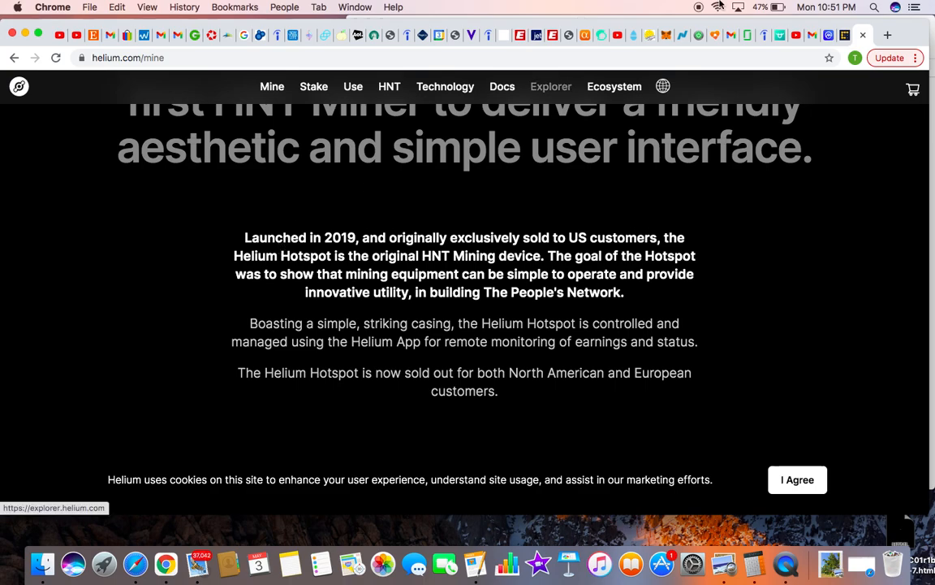